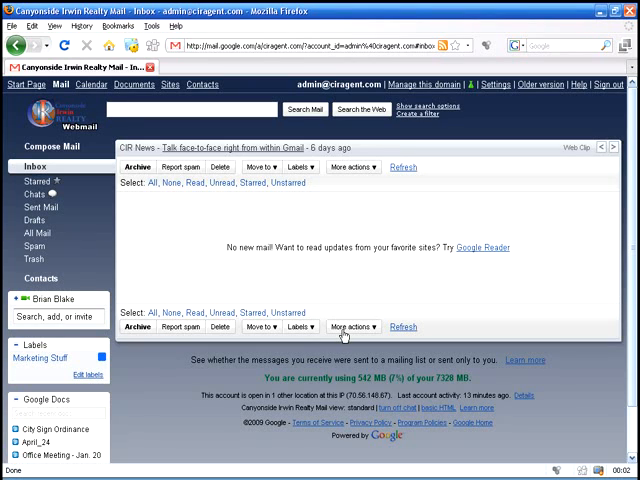
{"action": "mouse_move", "coordinate": [298, 202]}
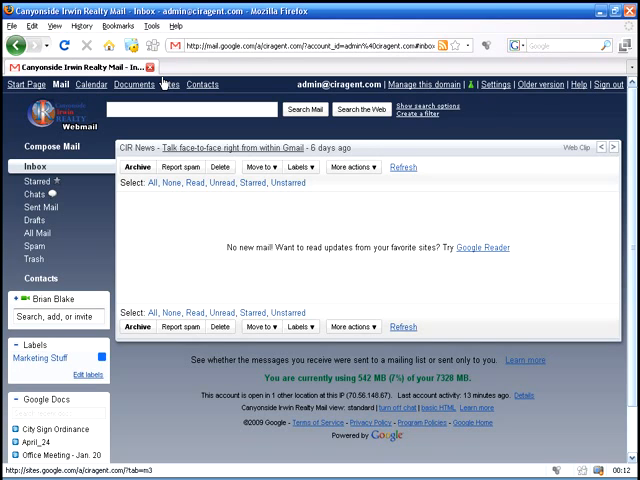
Step: Open Gmail Settings from the link at the top right of the inbox
{"action": "left_click", "coordinate": [492, 84]}
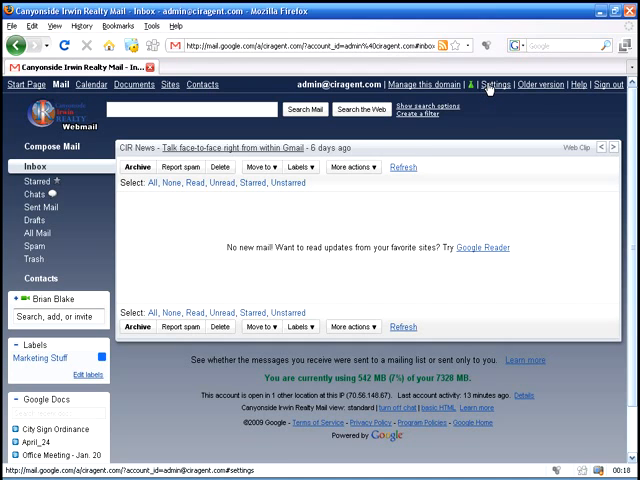
{"action": "left_click", "coordinate": [494, 84]}
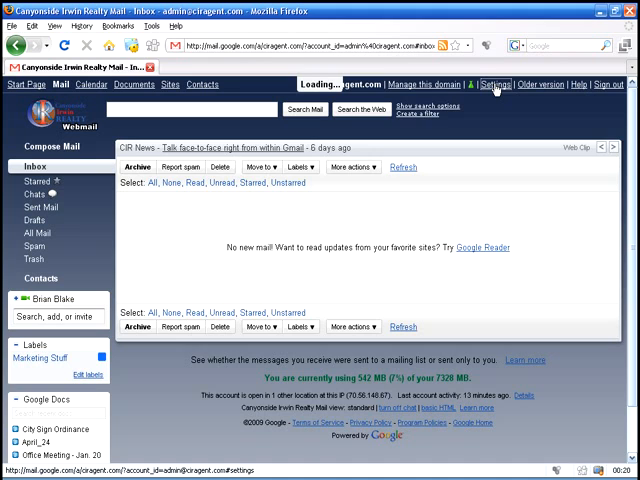
Step: Show the General settings tab with its language, page size and shortcut options
{"action": "left_click", "coordinate": [494, 84]}
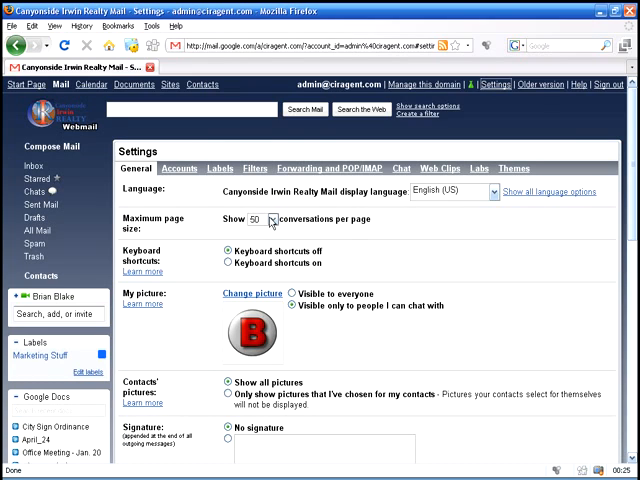
{"action": "left_click", "coordinate": [264, 220]}
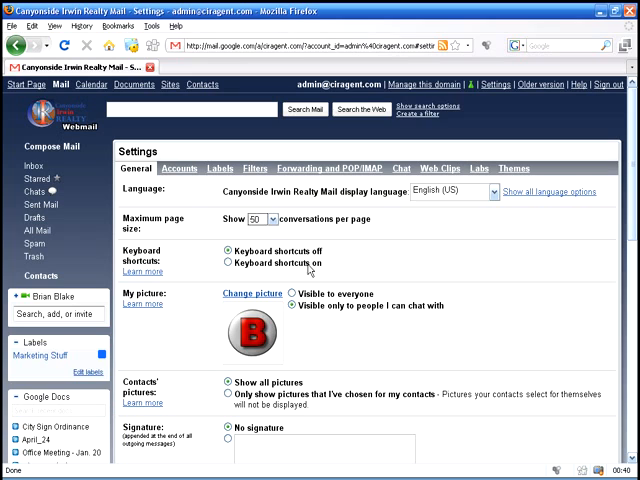
{"action": "mouse_move", "coordinate": [580, 84]}
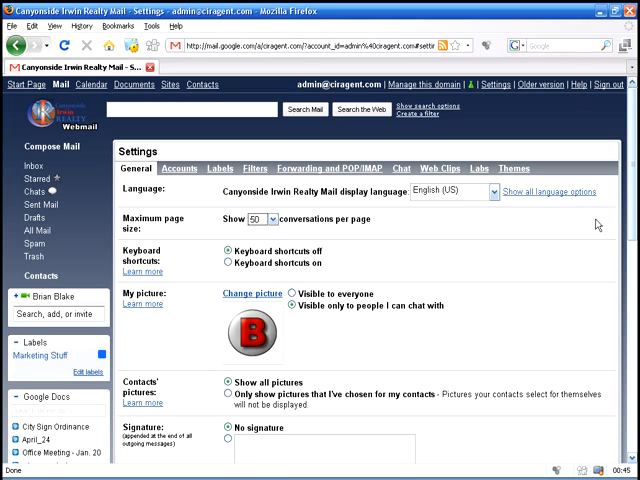
{"action": "scroll", "scroll_direction": "down", "scroll_amount": 3}
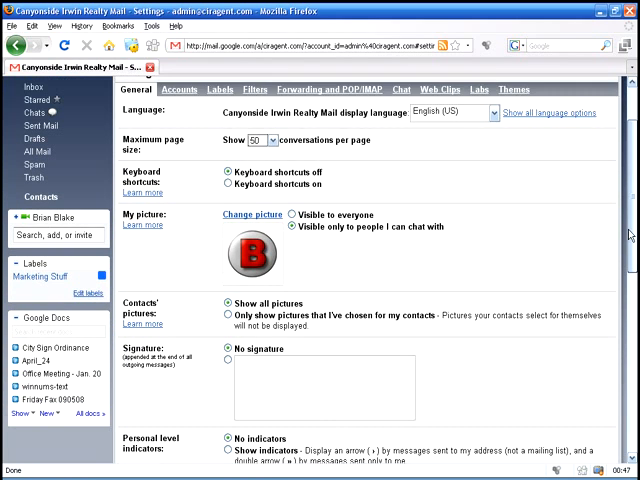
{"action": "scroll", "scroll_direction": "down", "scroll_amount": 3}
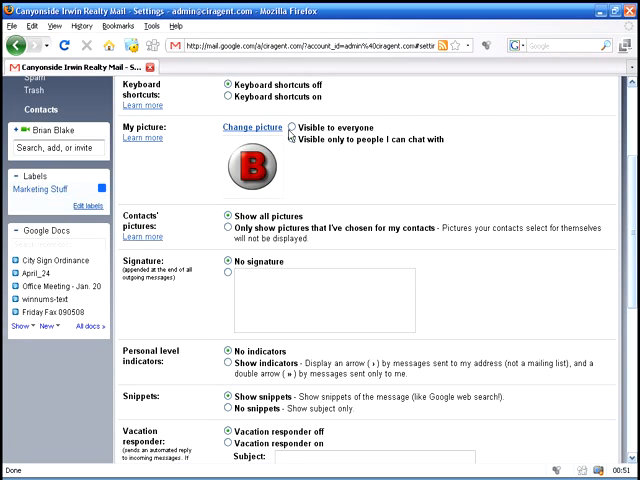
{"action": "left_click", "coordinate": [288, 140]}
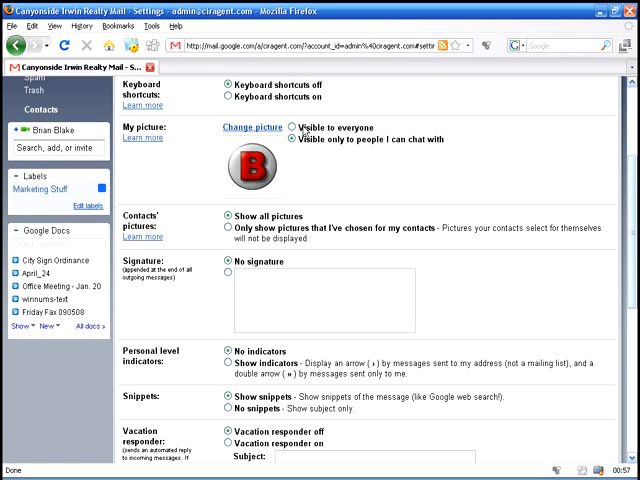
{"action": "mouse_move", "coordinate": [336, 148]}
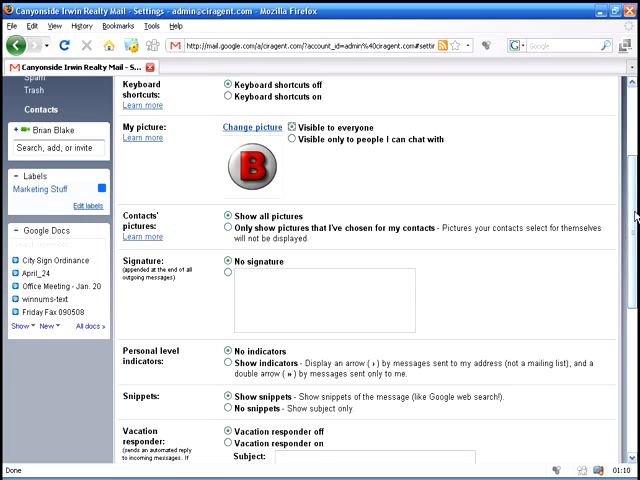
Step: Review the General settings down through picture, signature and vacation responder options
{"action": "scroll", "scroll_direction": "down", "scroll_amount": 3}
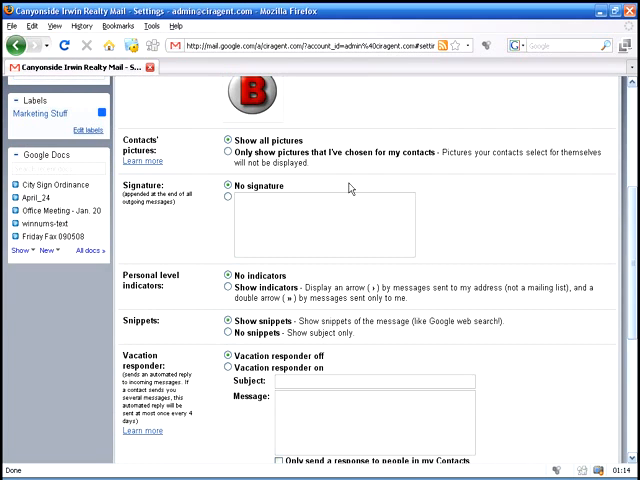
{"action": "mouse_move", "coordinate": [348, 188]}
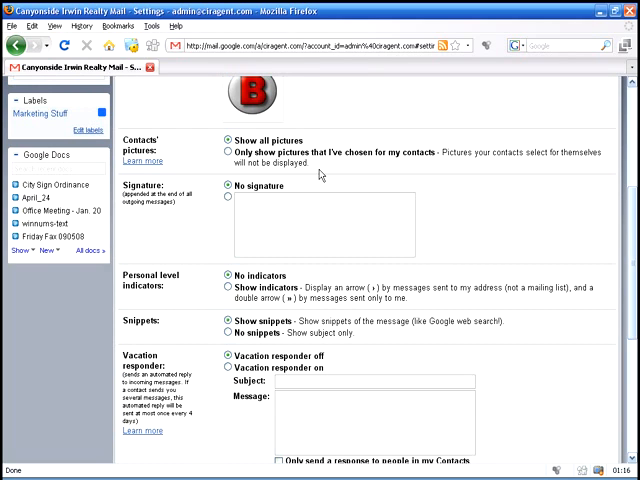
{"action": "scroll", "scroll_direction": "down", "scroll_amount": 3}
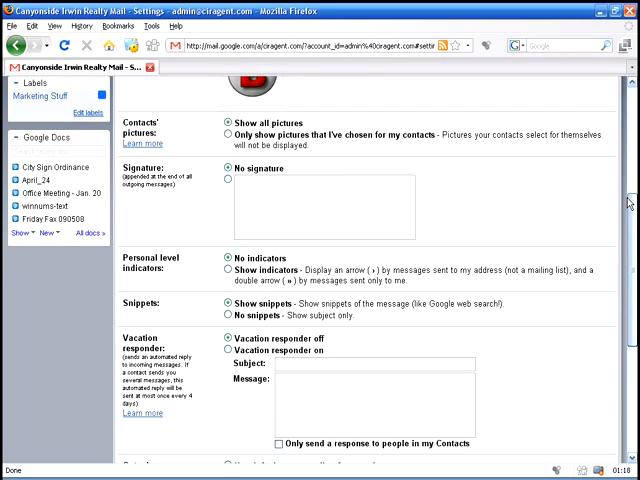
{"action": "scroll", "scroll_direction": "down", "scroll_amount": 3}
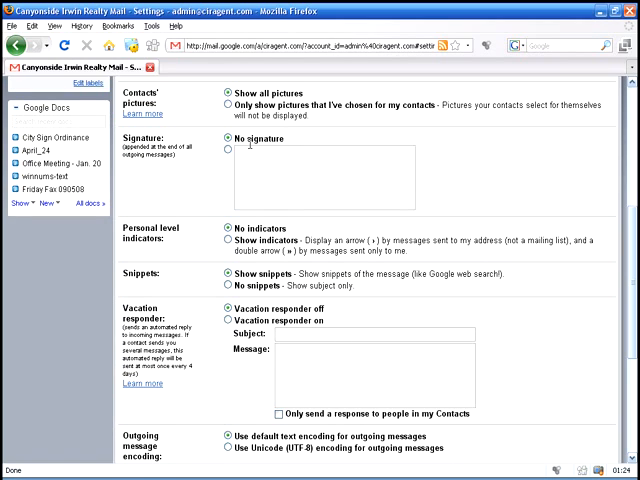
{"action": "mouse_move", "coordinate": [180, 240]}
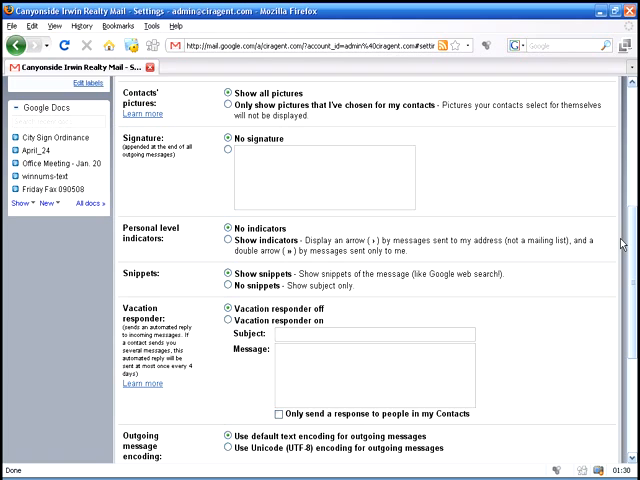
{"action": "scroll", "scroll_direction": "down", "scroll_amount": 3}
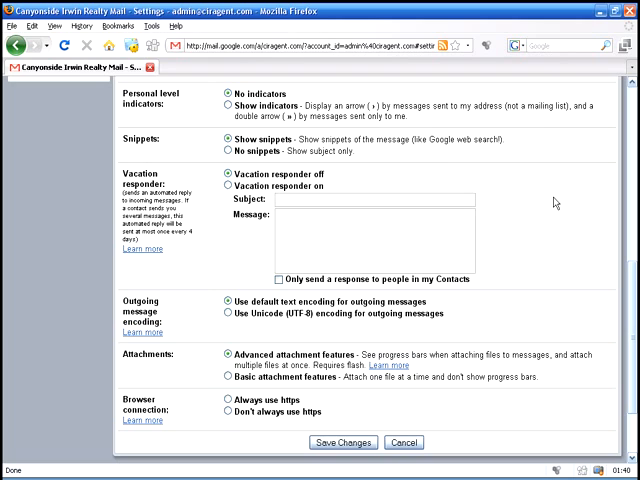
{"action": "scroll", "scroll_direction": "down", "scroll_amount": 3}
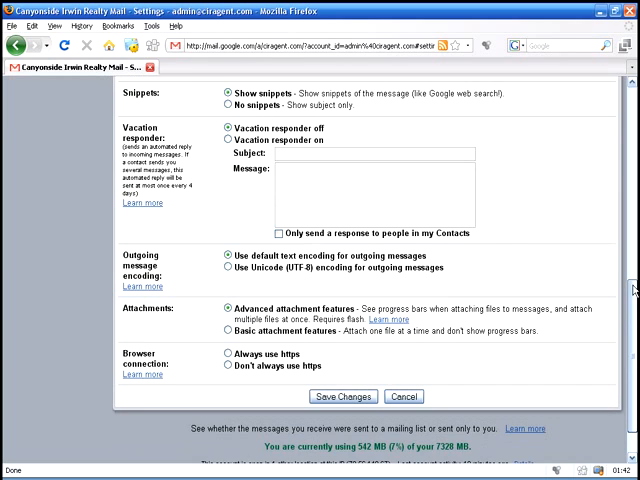
{"action": "scroll", "scroll_direction": "down", "scroll_amount": 3}
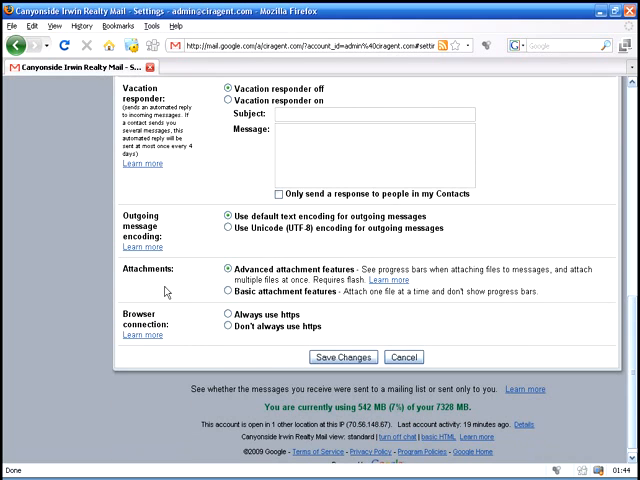
{"action": "mouse_move", "coordinate": [444, 348]}
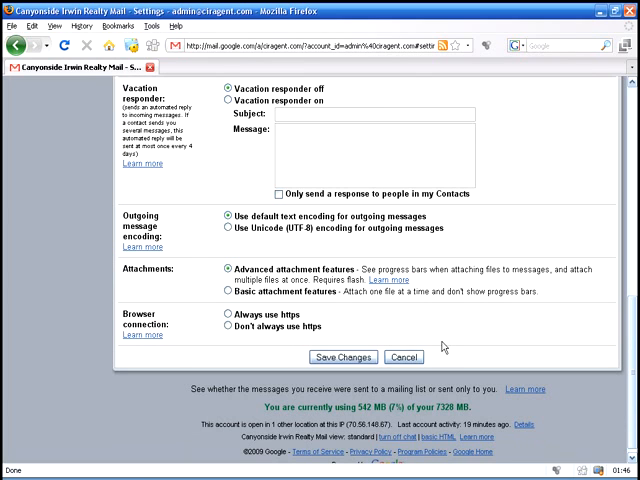
{"action": "scroll", "scroll_direction": "up", "scroll_amount": 3}
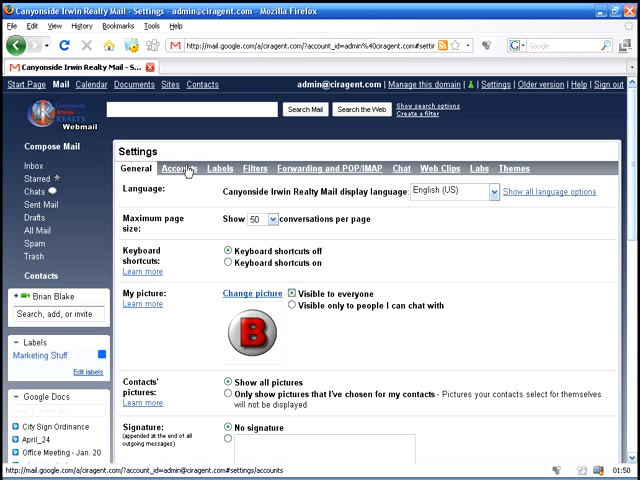
Step: Show the Accounts tab with send-mail-as, other-accounts and change-password sections
{"action": "left_click", "coordinate": [178, 168]}
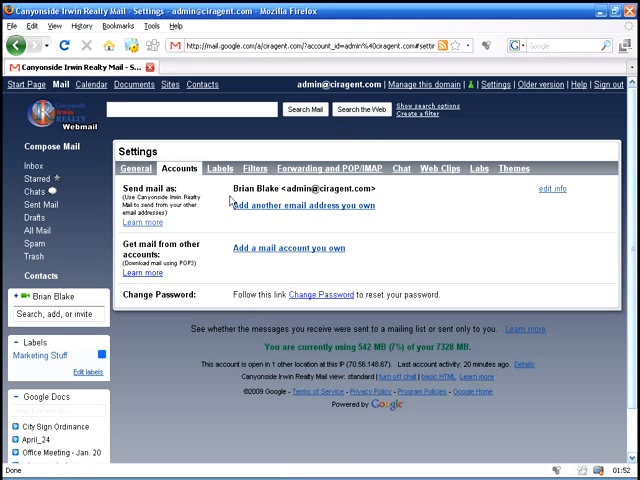
{"action": "mouse_move", "coordinate": [232, 202]}
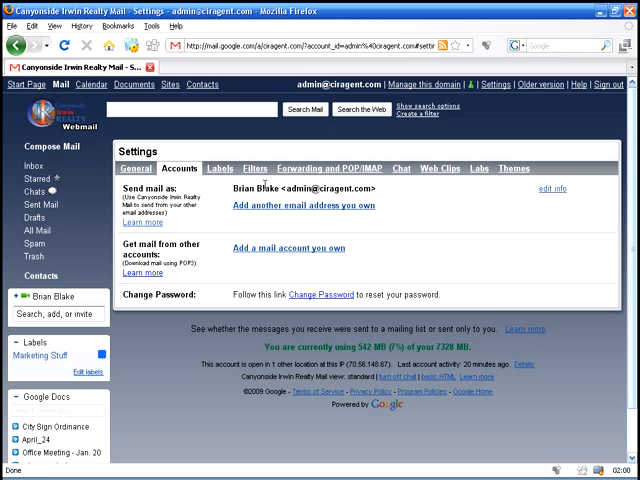
{"action": "mouse_move", "coordinate": [264, 184]}
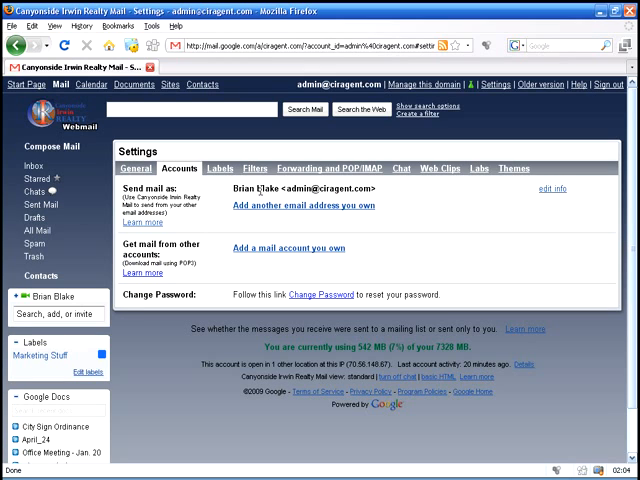
{"action": "mouse_move", "coordinate": [276, 216]}
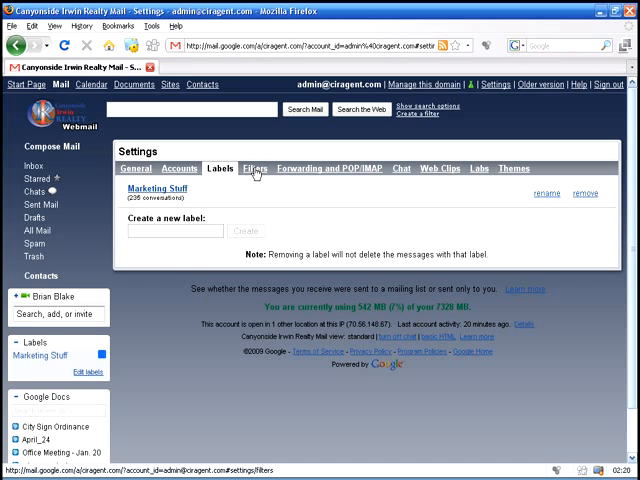
Step: Show the Filters tab, then review the Forwarding and POP/IMAP settings
{"action": "left_click", "coordinate": [256, 168]}
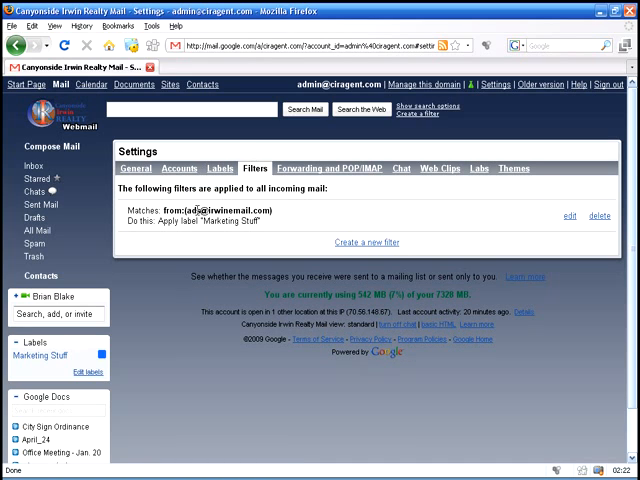
{"action": "mouse_move", "coordinate": [312, 186]}
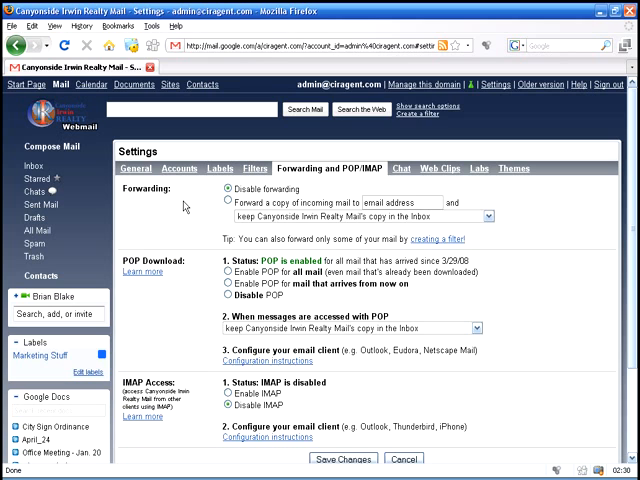
{"action": "mouse_move", "coordinate": [548, 196]}
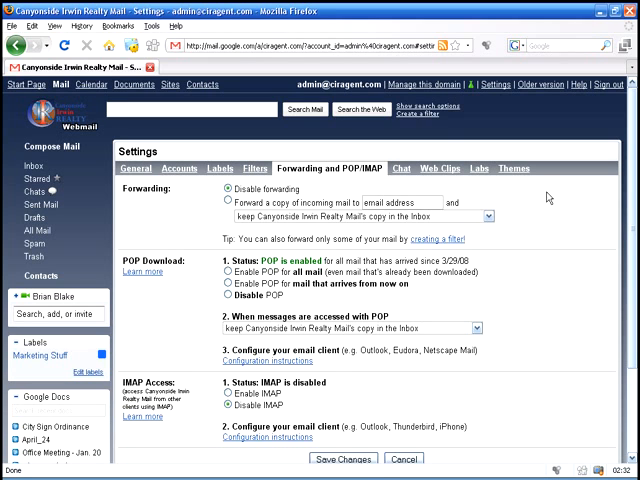
{"action": "scroll", "scroll_direction": "down", "scroll_amount": 3}
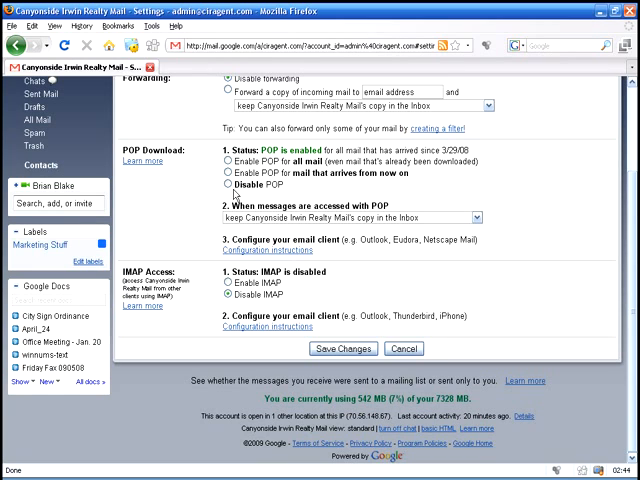
{"action": "mouse_move", "coordinate": [398, 200]}
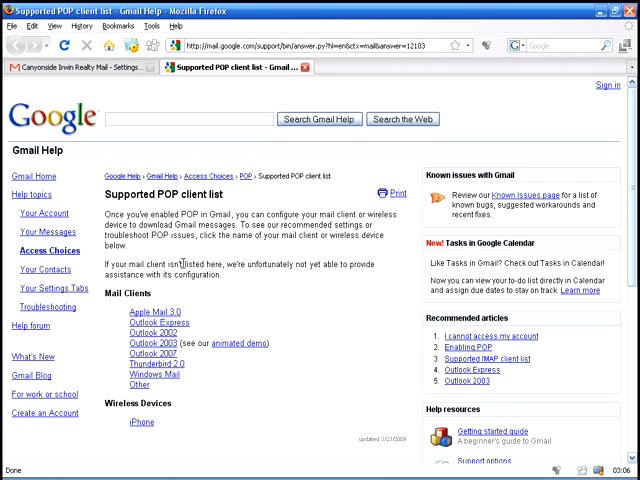
Step: Open the Outlook Express POP setup guide from the supported clients list in Gmail Help
{"action": "scroll", "scroll_direction": "down", "scroll_amount": 3}
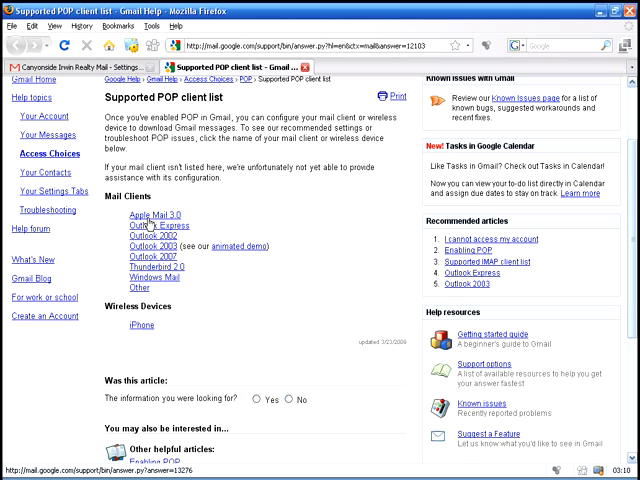
{"action": "left_click", "coordinate": [142, 232]}
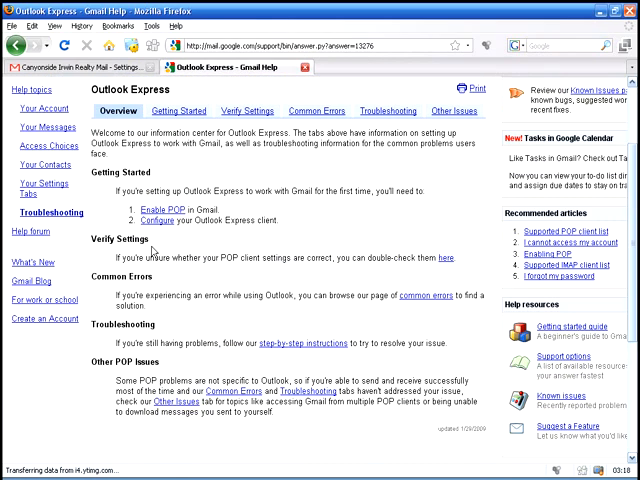
{"action": "mouse_move", "coordinate": [196, 352]}
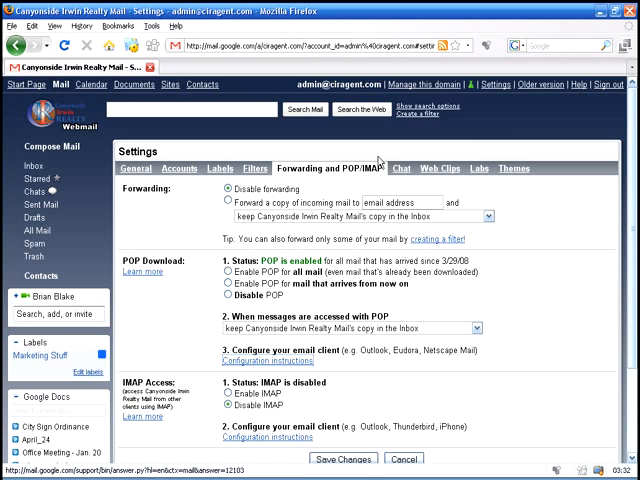
Step: Review the Chat settings tab, then the Web Clips tab, and return to the Inbox
{"action": "left_click", "coordinate": [400, 168]}
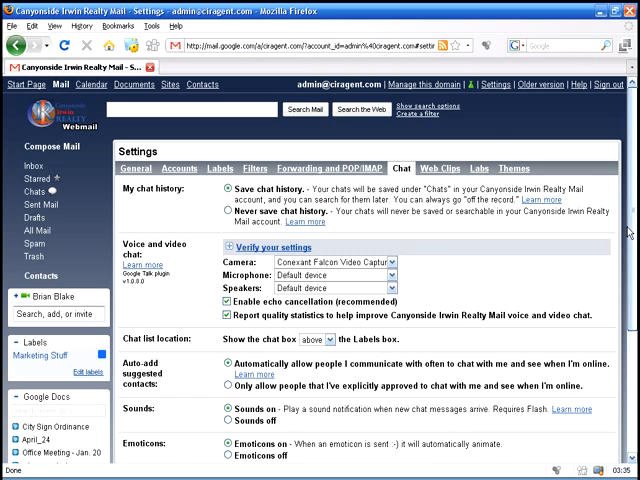
{"action": "scroll", "scroll_direction": "down", "scroll_amount": 3}
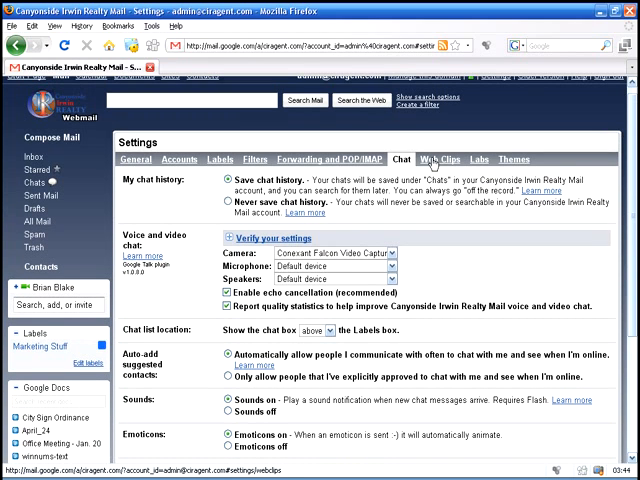
{"action": "left_click", "coordinate": [440, 160]}
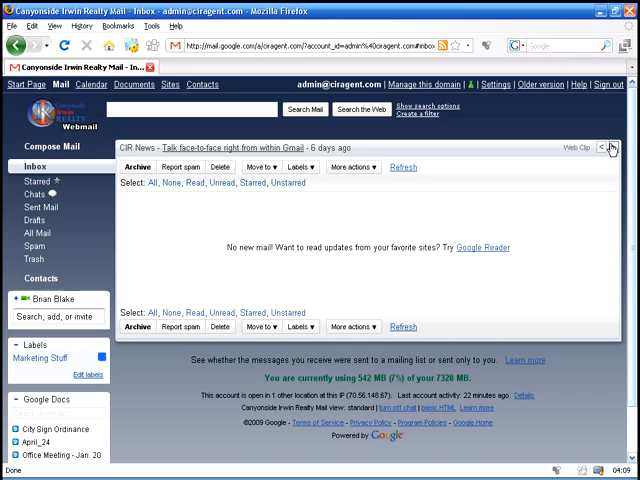
Step: Reopen Gmail Settings on the General tab
{"action": "left_click", "coordinate": [610, 148]}
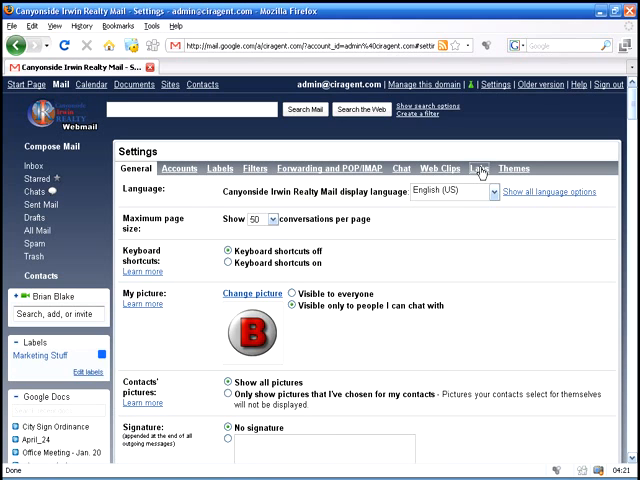
Step: View the Labs tab, then the Themes tab where a darker theme is applied and saved
{"action": "left_click", "coordinate": [480, 168]}
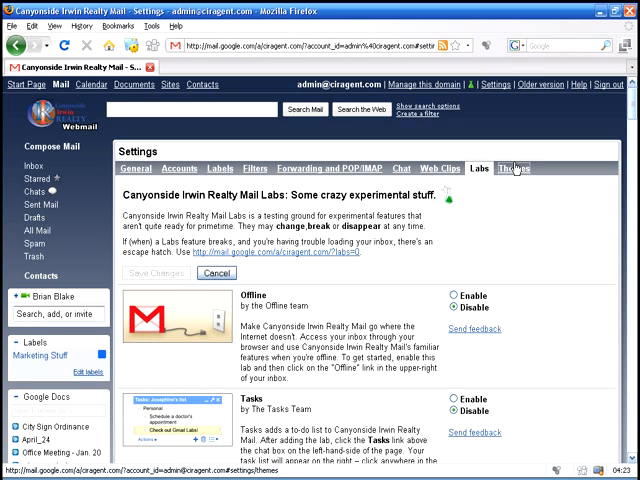
{"action": "left_click", "coordinate": [512, 168]}
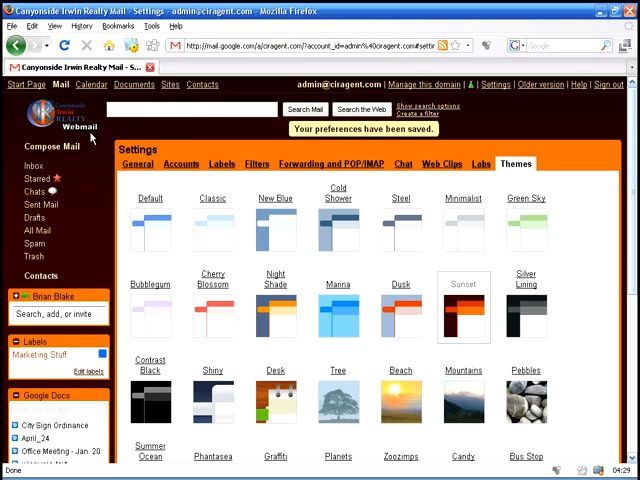
{"action": "mouse_move", "coordinate": [520, 120]}
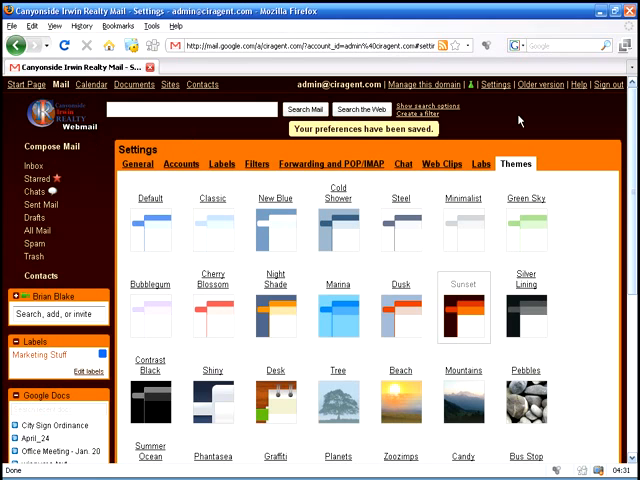